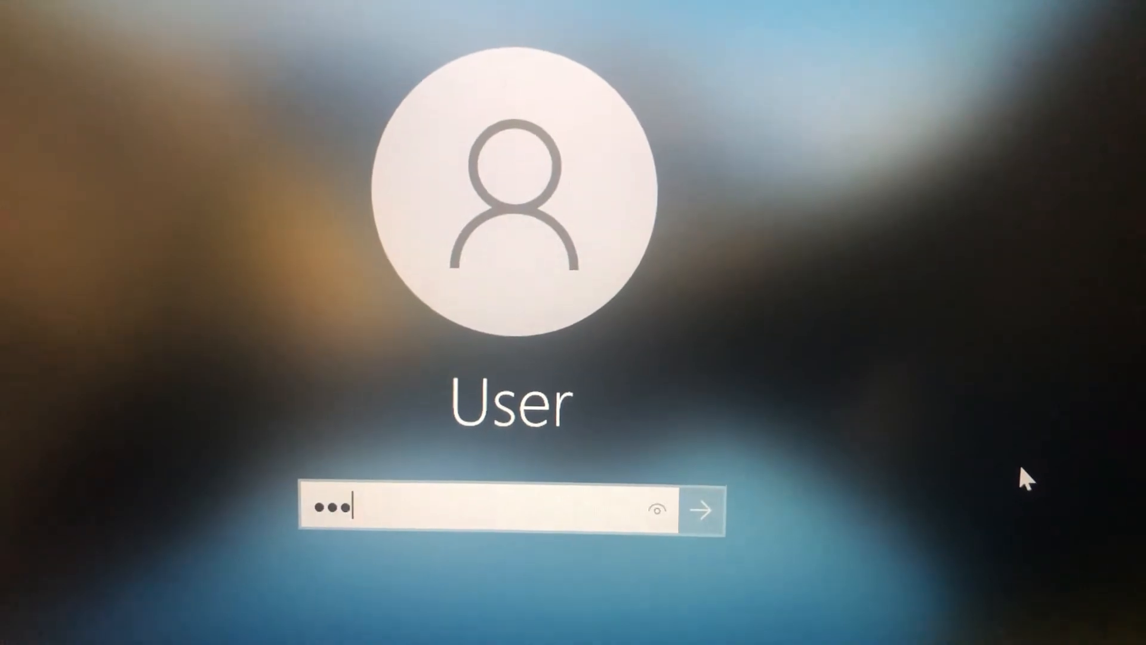
# - Submit the account password on the lock screen to sign in to the desktop
pyautogui.click(700, 508)
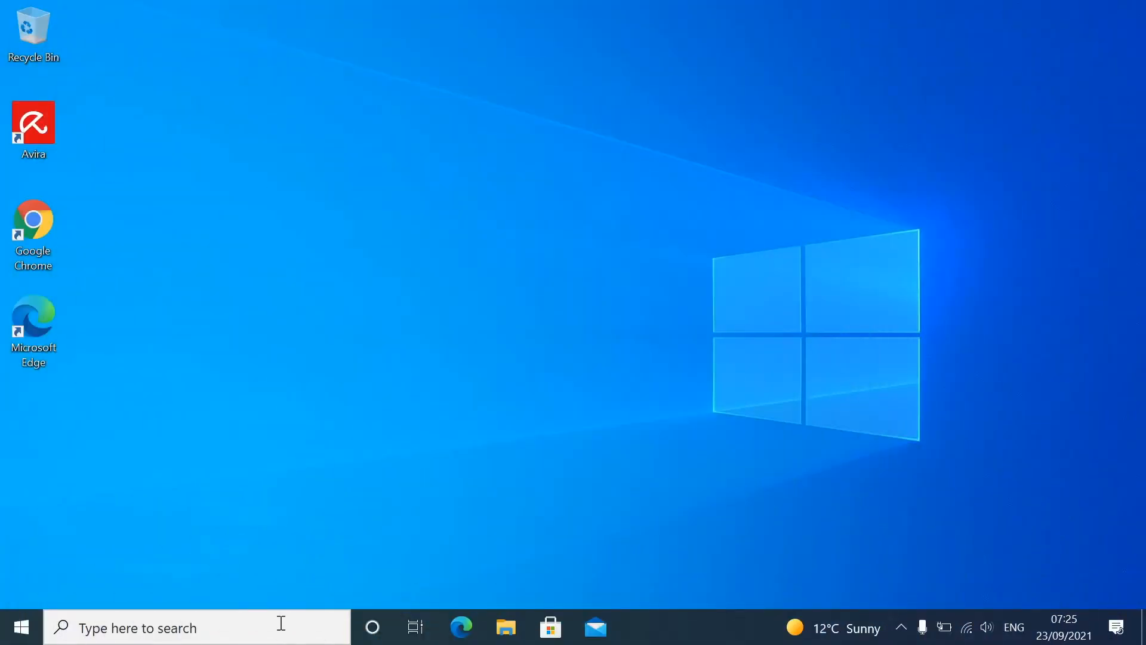
# - Search for netplwiz and launch its Run command to open User Accounts
pyautogui.click(182, 627)
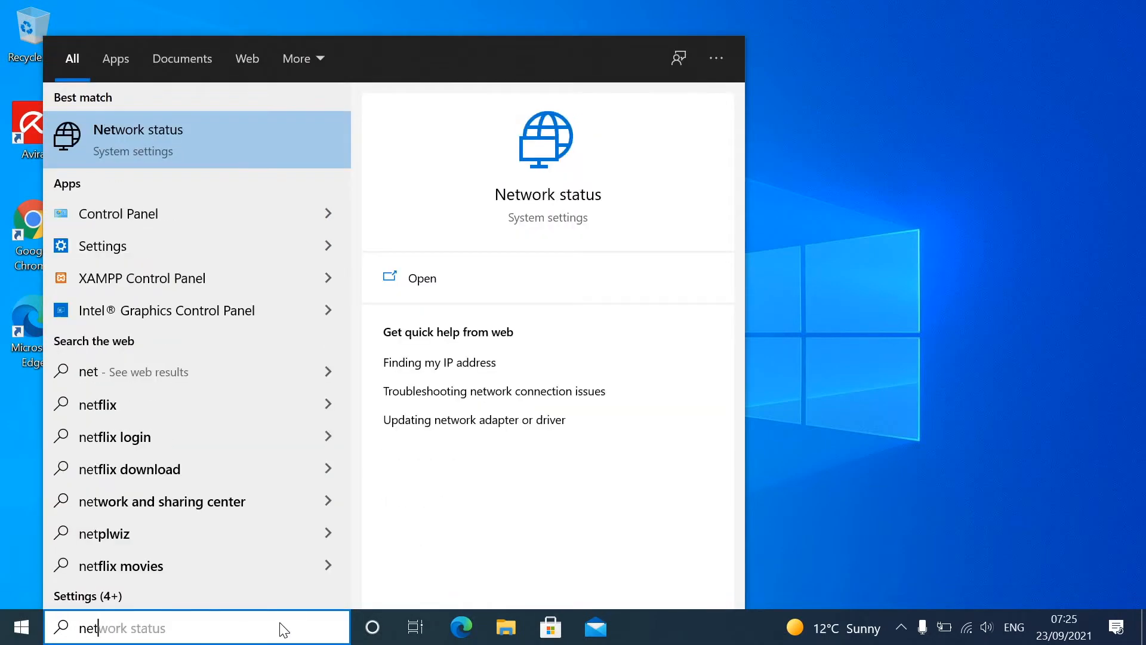
pyautogui.write('netplwi')
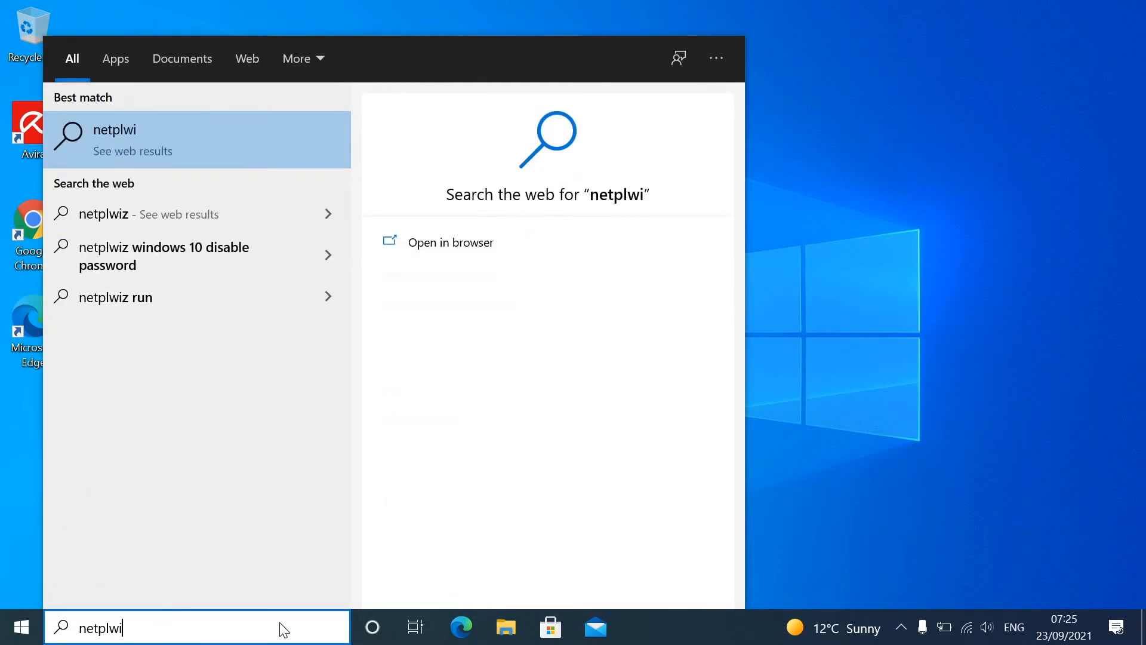
pyautogui.write('z')
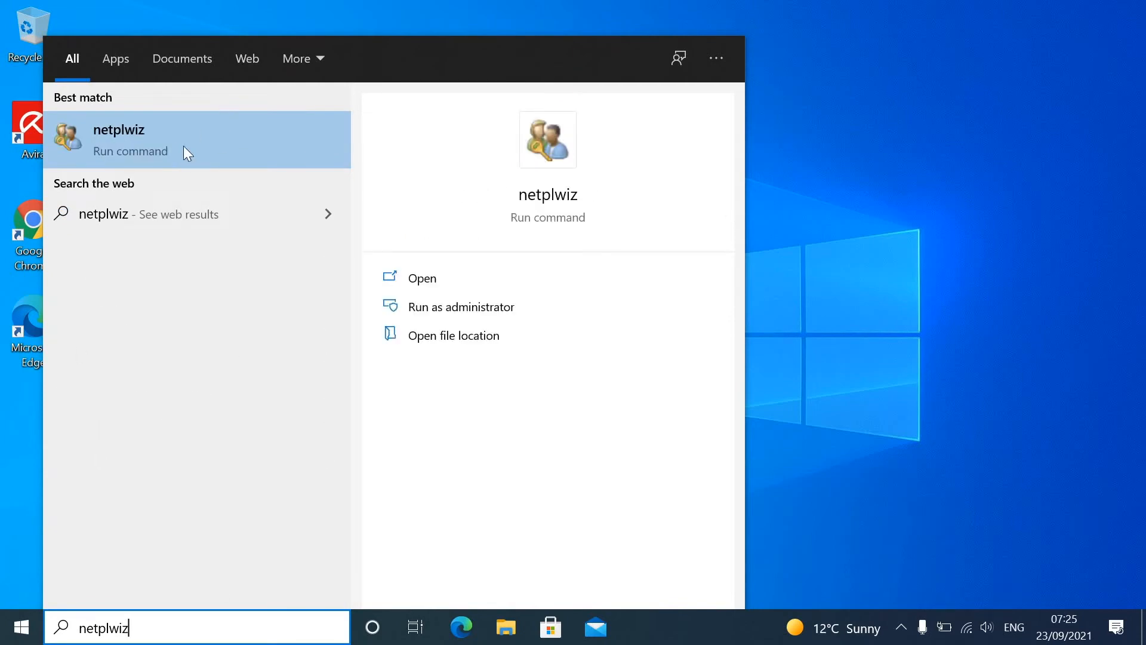
pyautogui.click(421, 278)
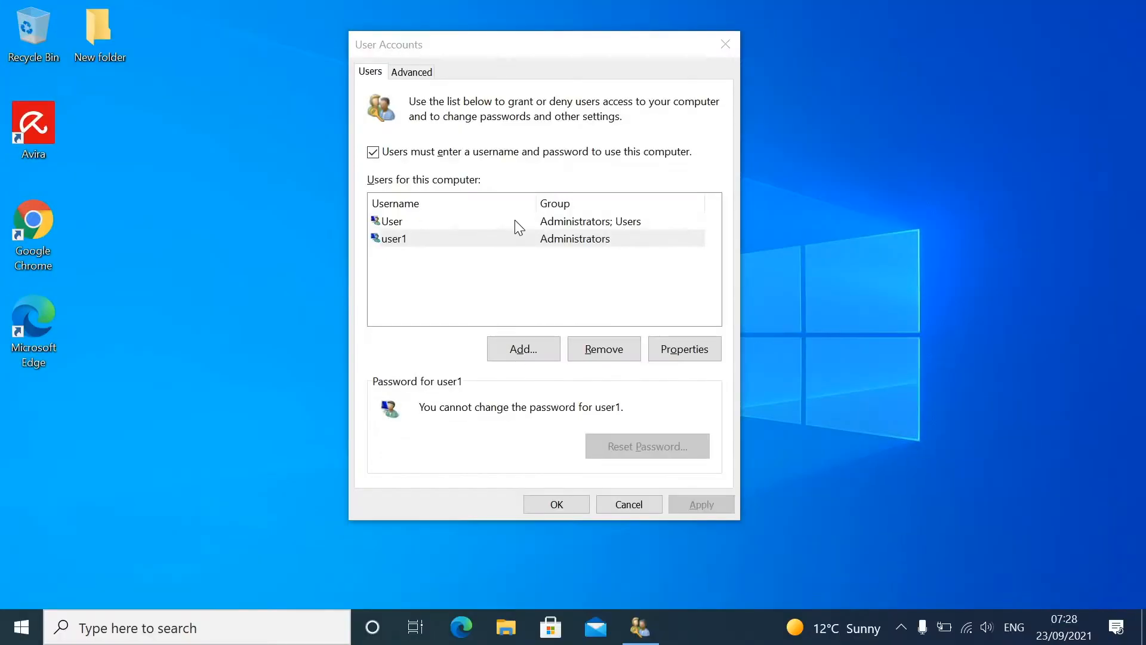
pyautogui.moveTo(427, 222)
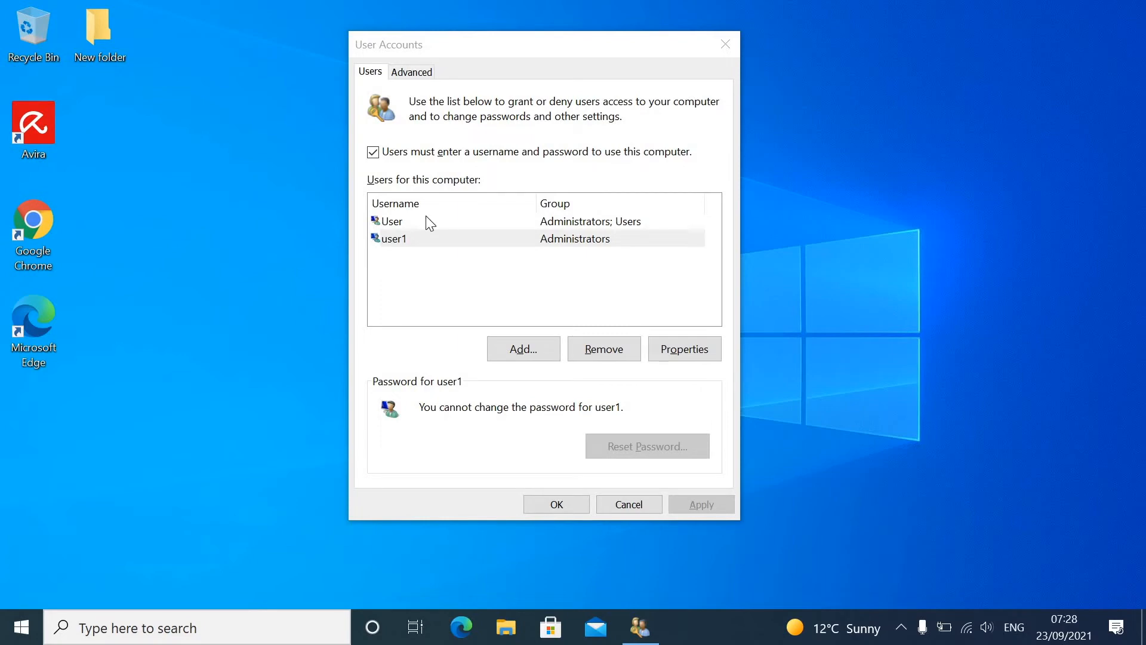
# - Untick 'Users must enter a username and password' for User and apply it
pyautogui.click(391, 221)
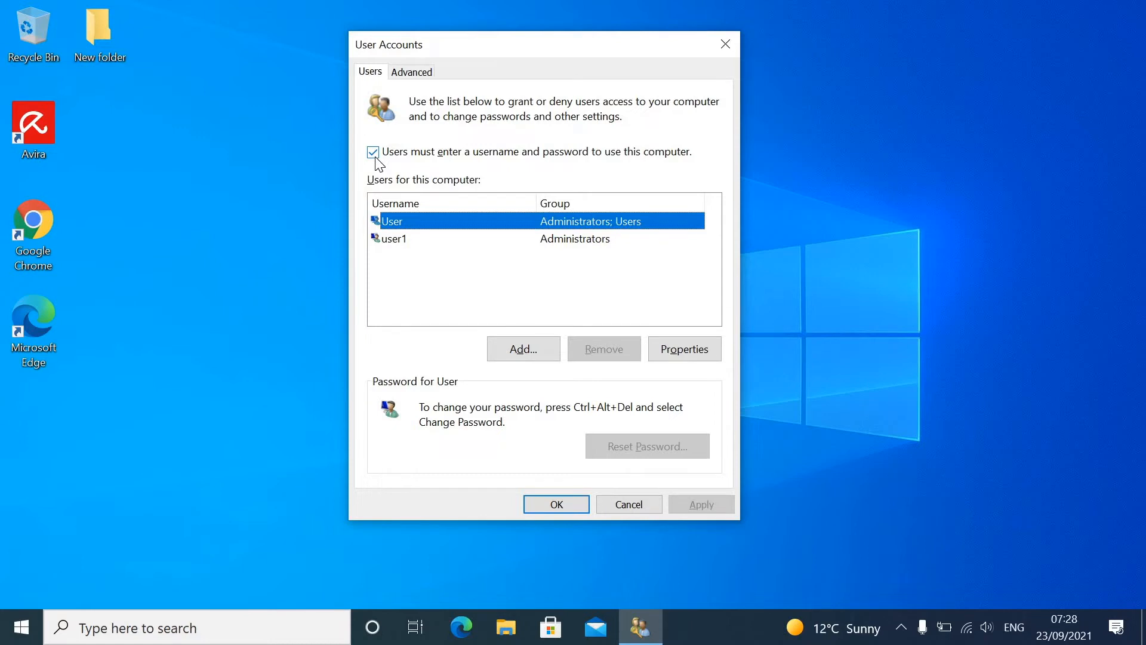
pyautogui.click(373, 152)
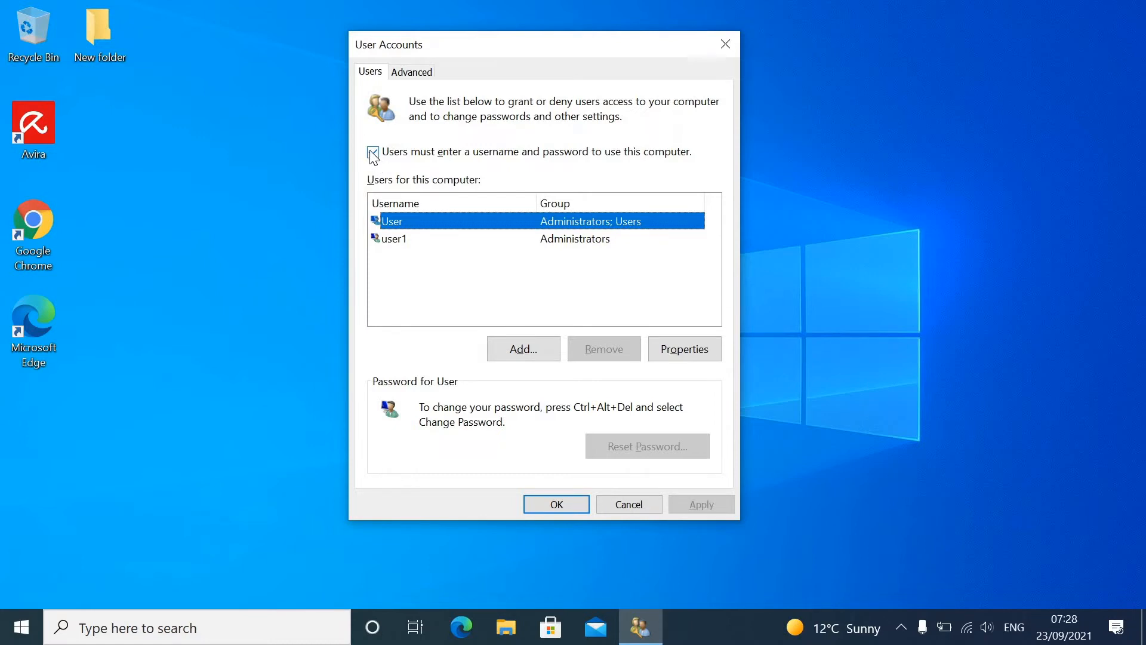
pyautogui.click(373, 151)
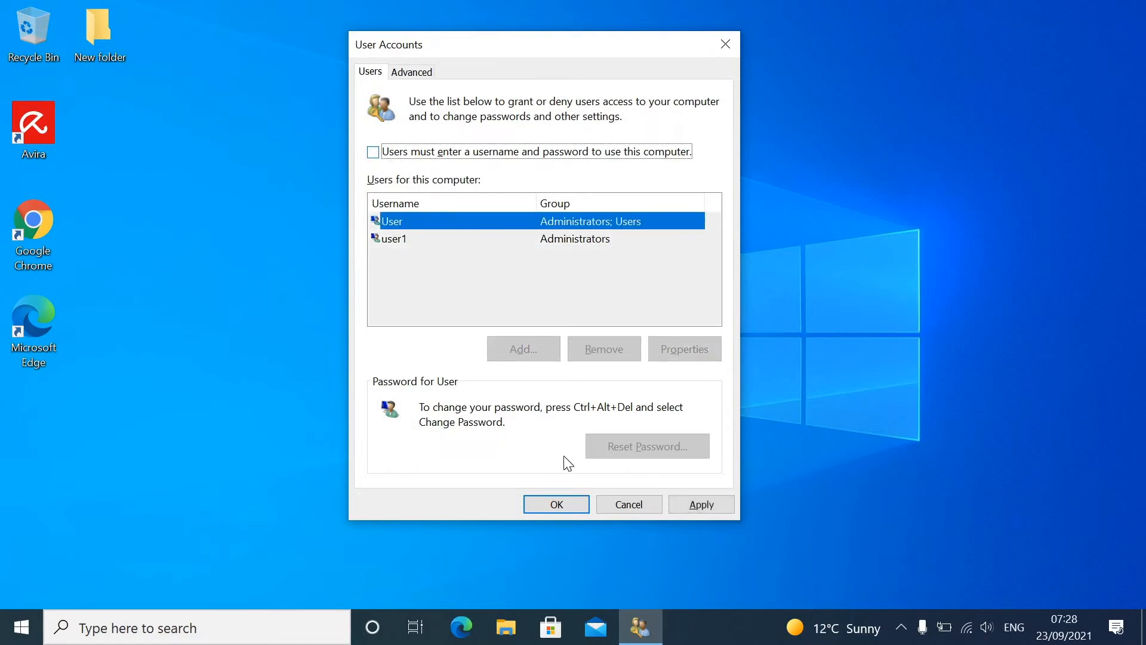
pyautogui.click(372, 151)
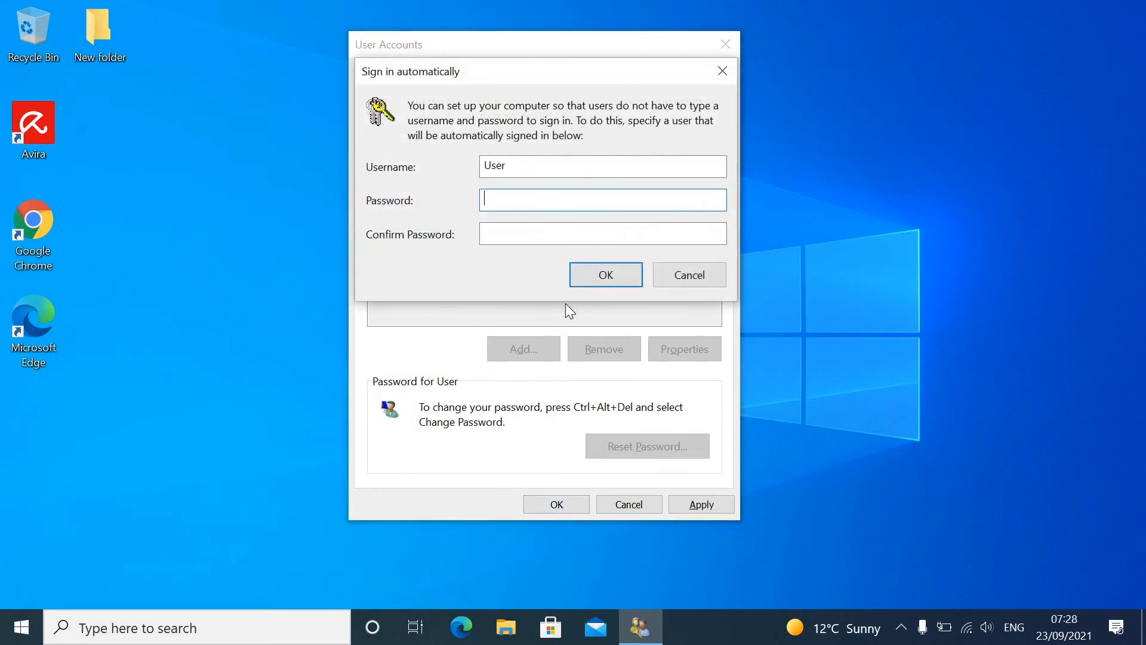
# - Enter and confirm the User password in Sign in automatically, then accept it
pyautogui.write('•')
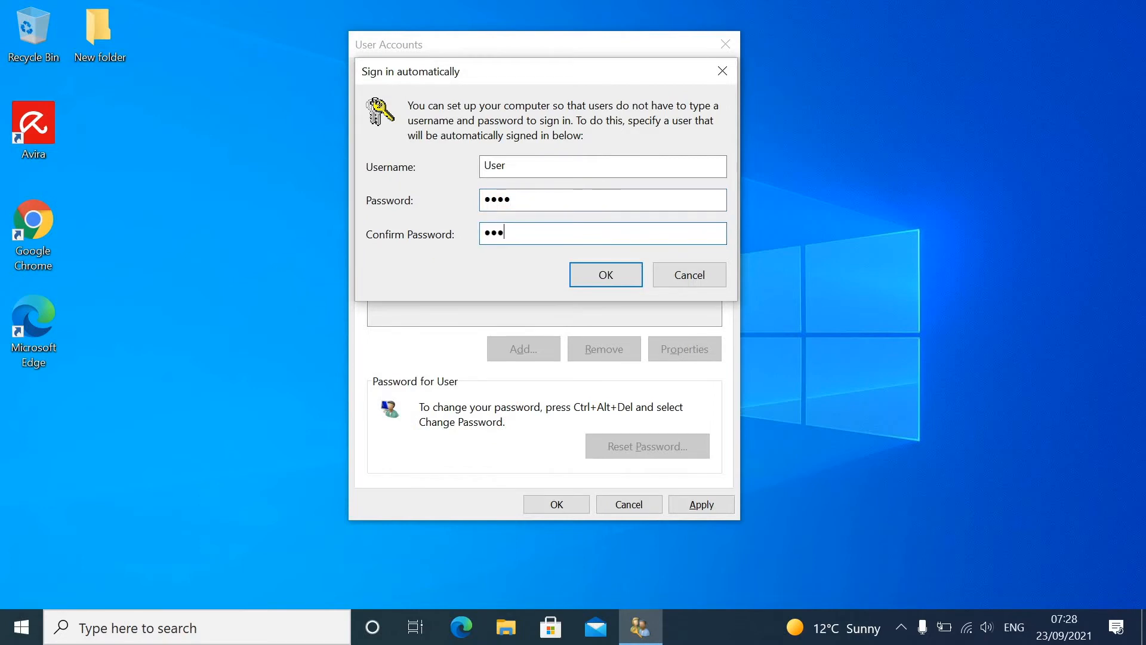
pyautogui.write('•')
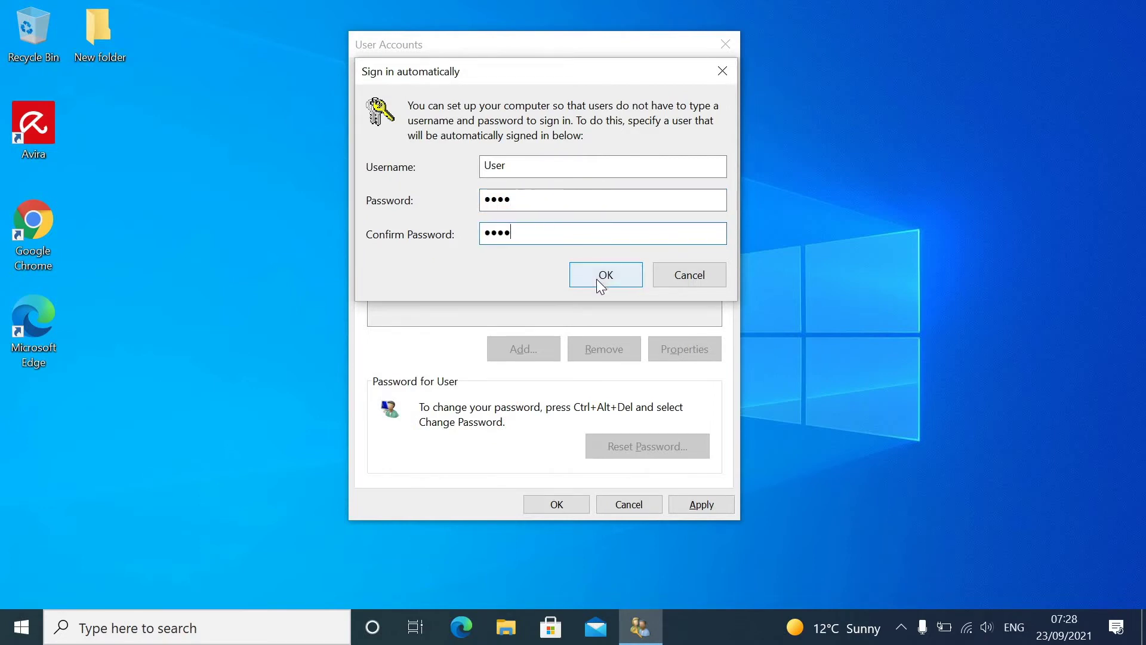
pyautogui.click(604, 275)
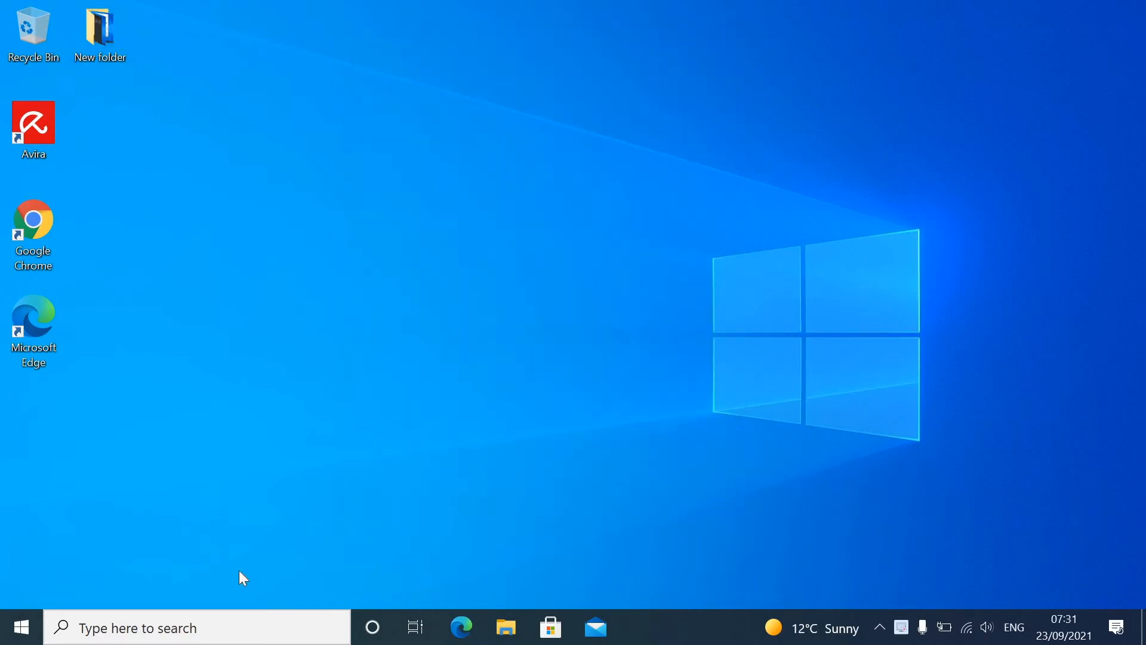
# - Search for 'account' to find the Access work or school settings page
pyautogui.click(196, 627)
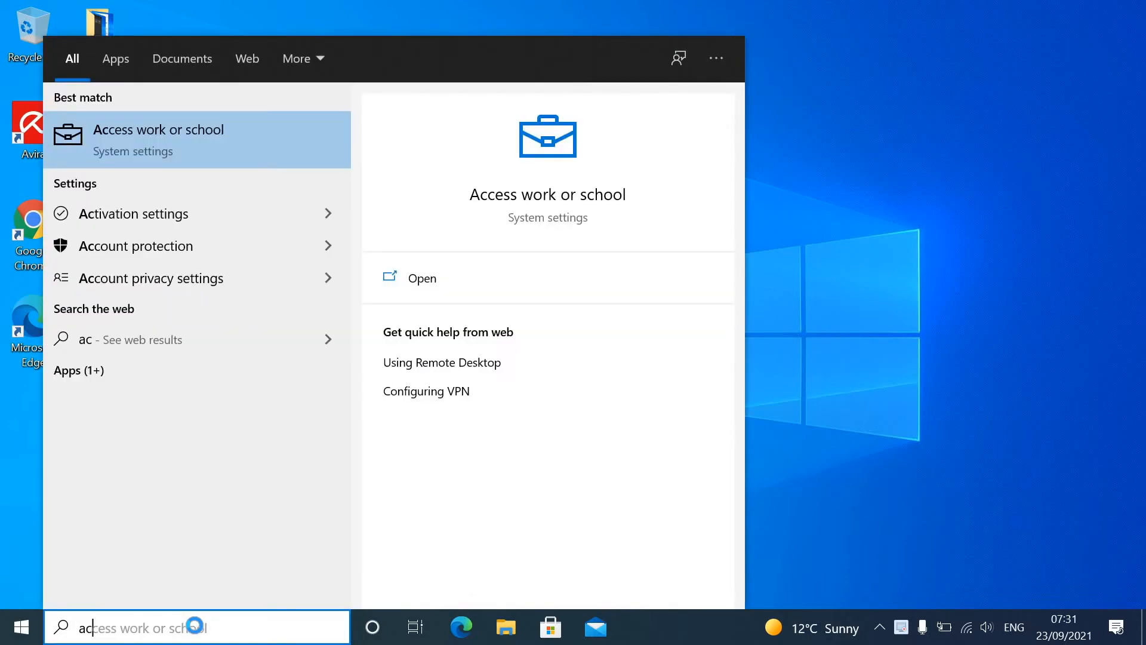
pyautogui.write('account')
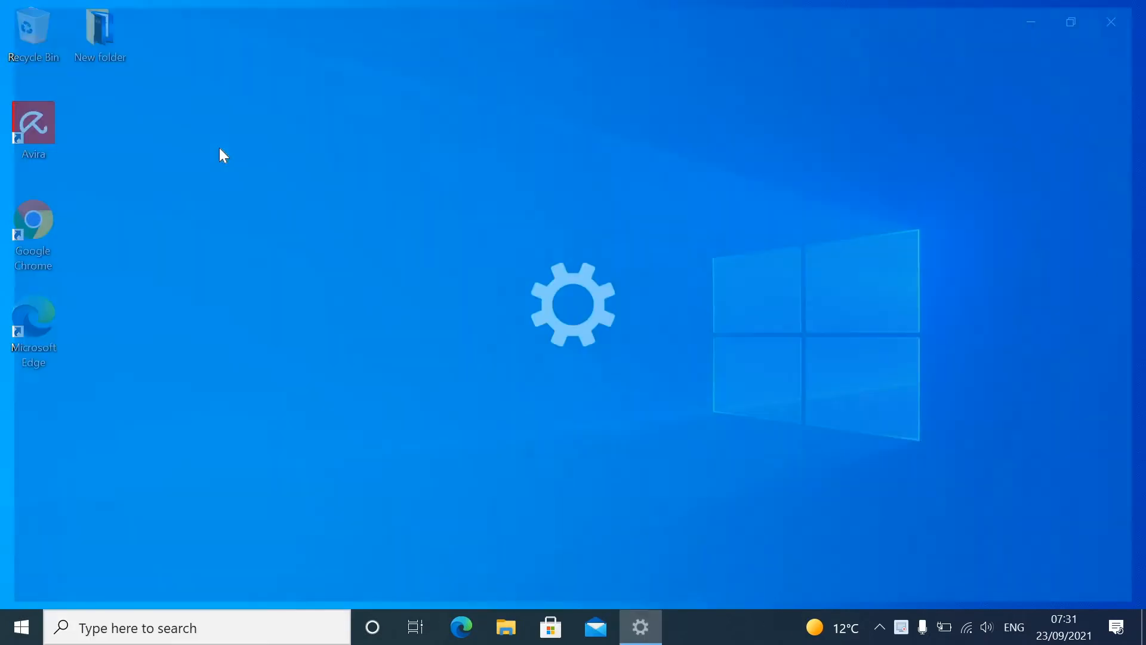
# - Go to Sign-in options and expand the Require sign-in choices
pyautogui.click(640, 626)
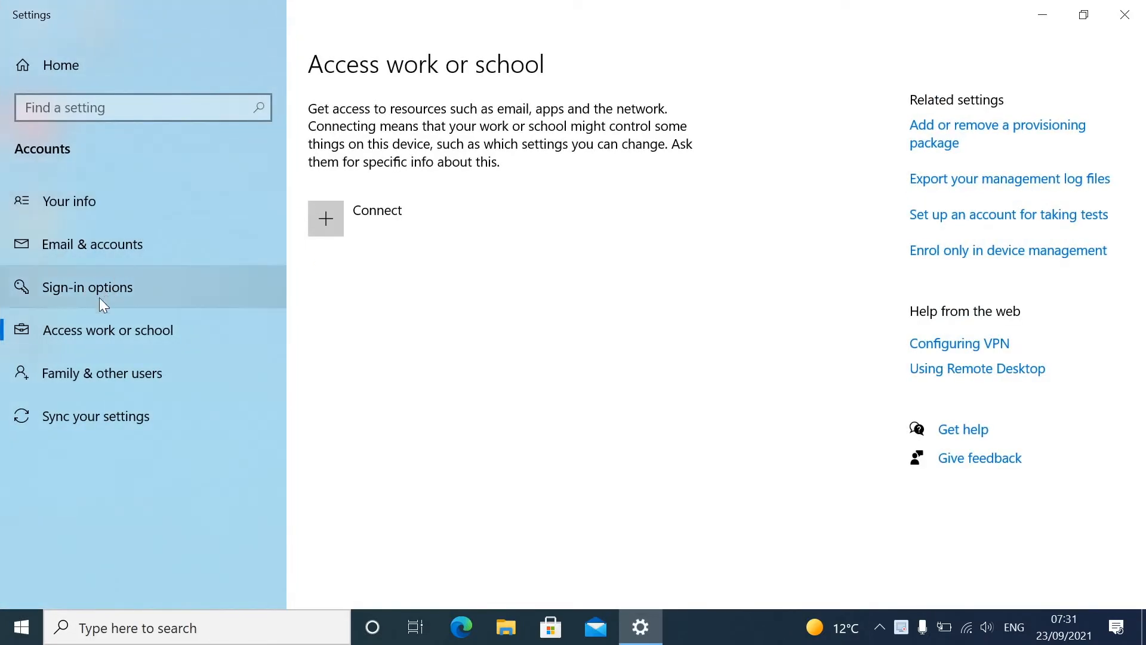
pyautogui.click(87, 287)
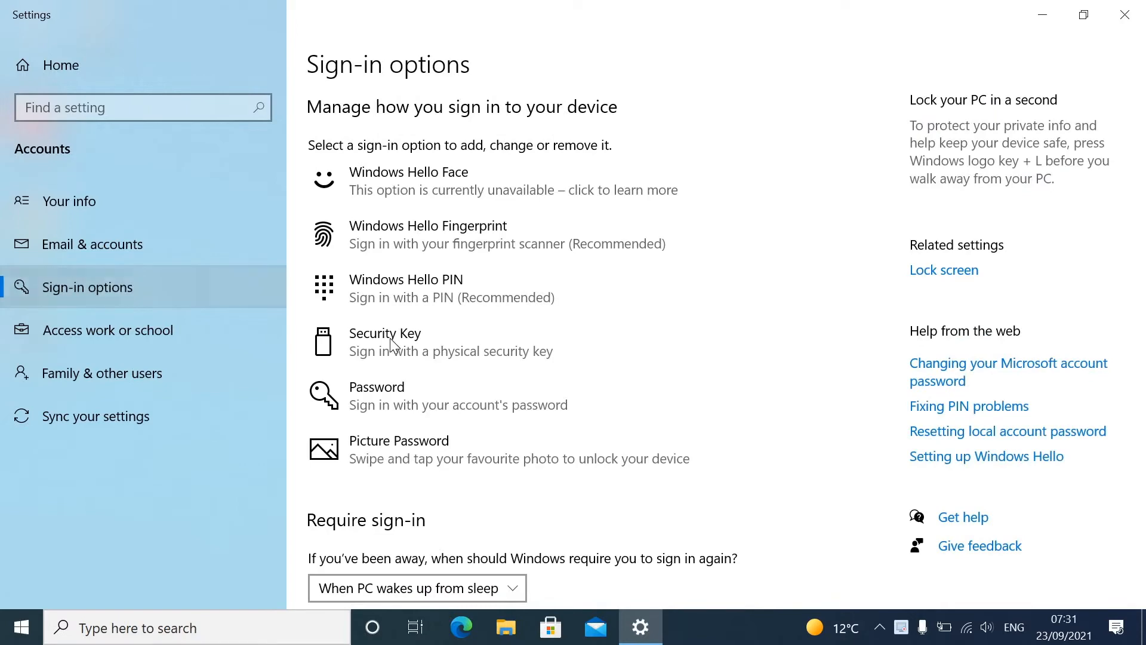
pyautogui.scroll(-3)
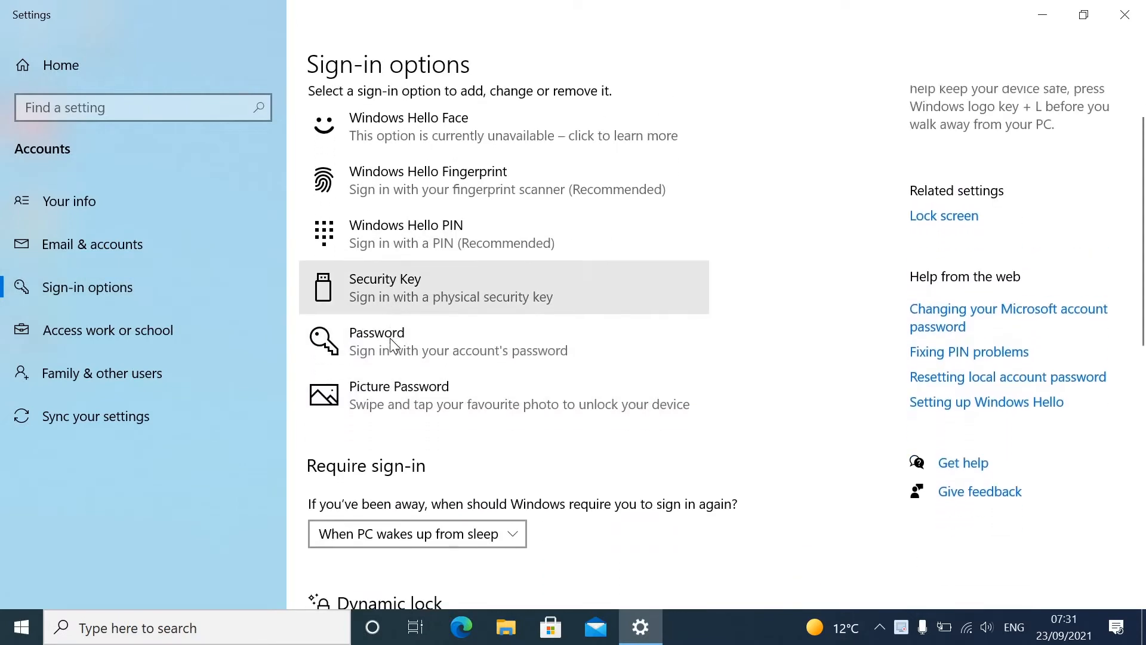
pyautogui.scroll(-3)
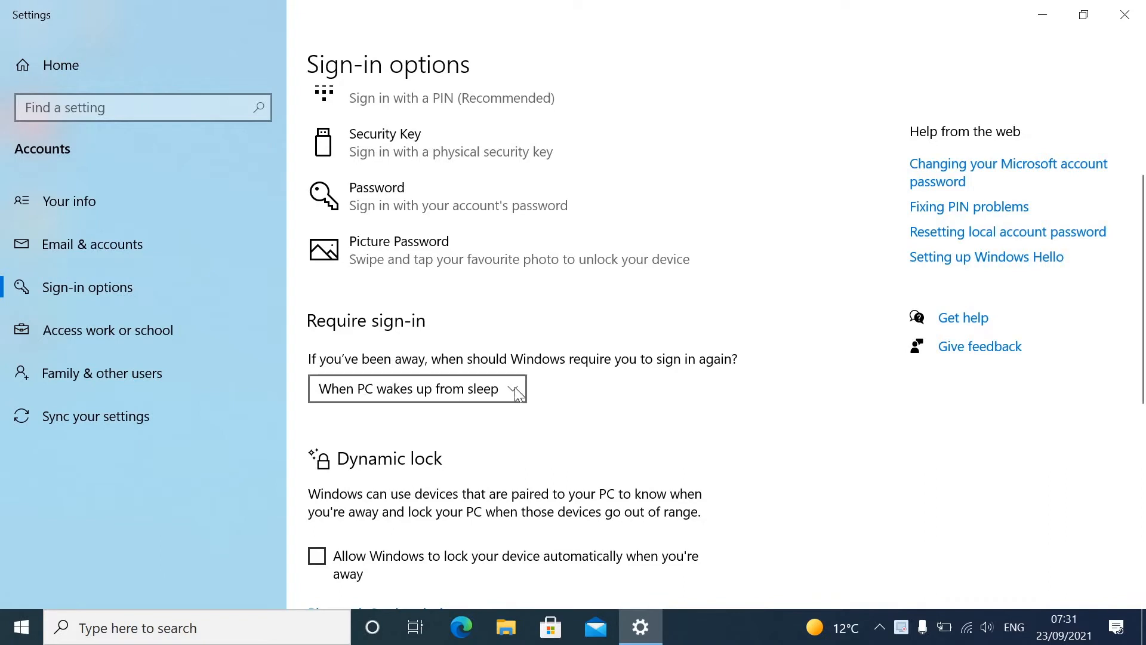
pyautogui.moveTo(512, 396)
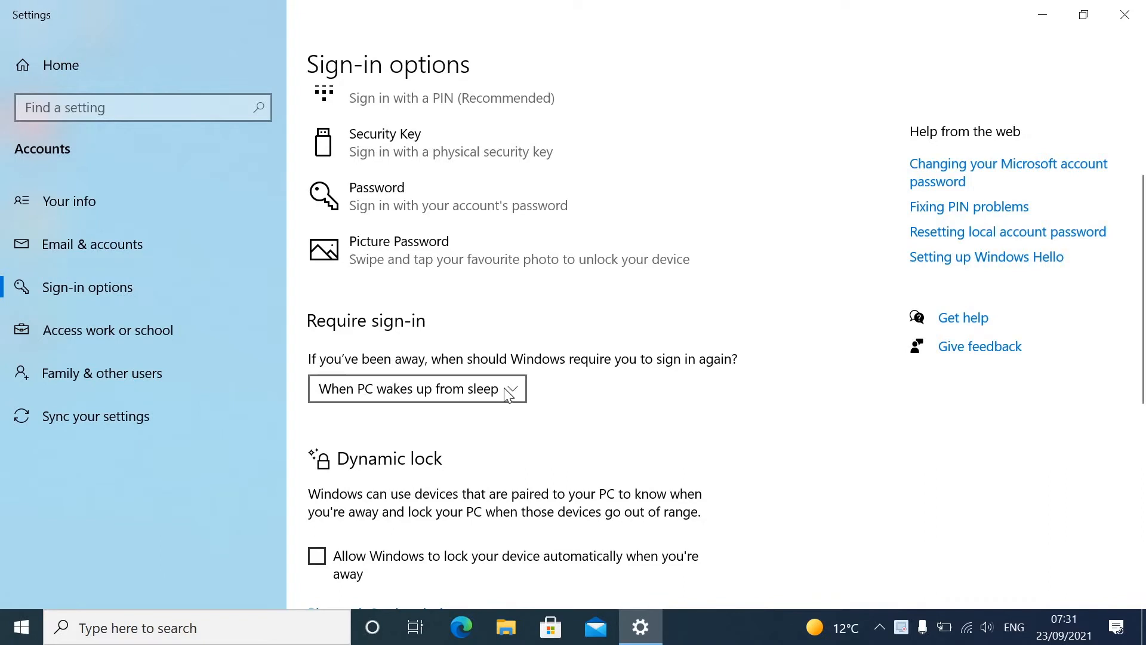
pyautogui.moveTo(488, 369)
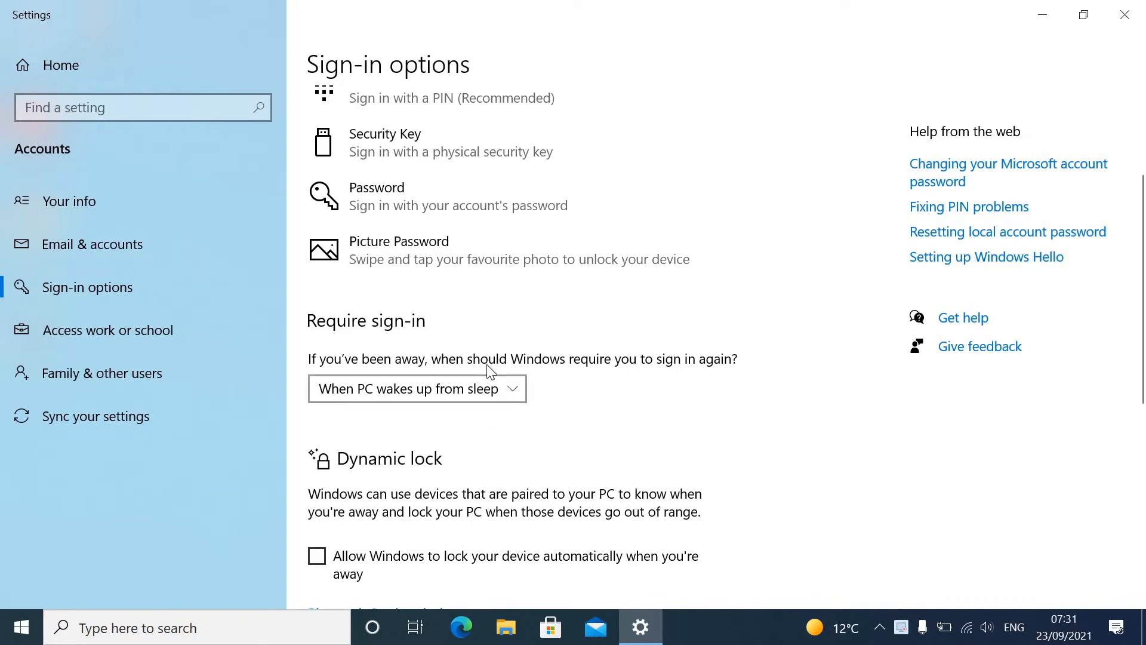
pyautogui.click(416, 388)
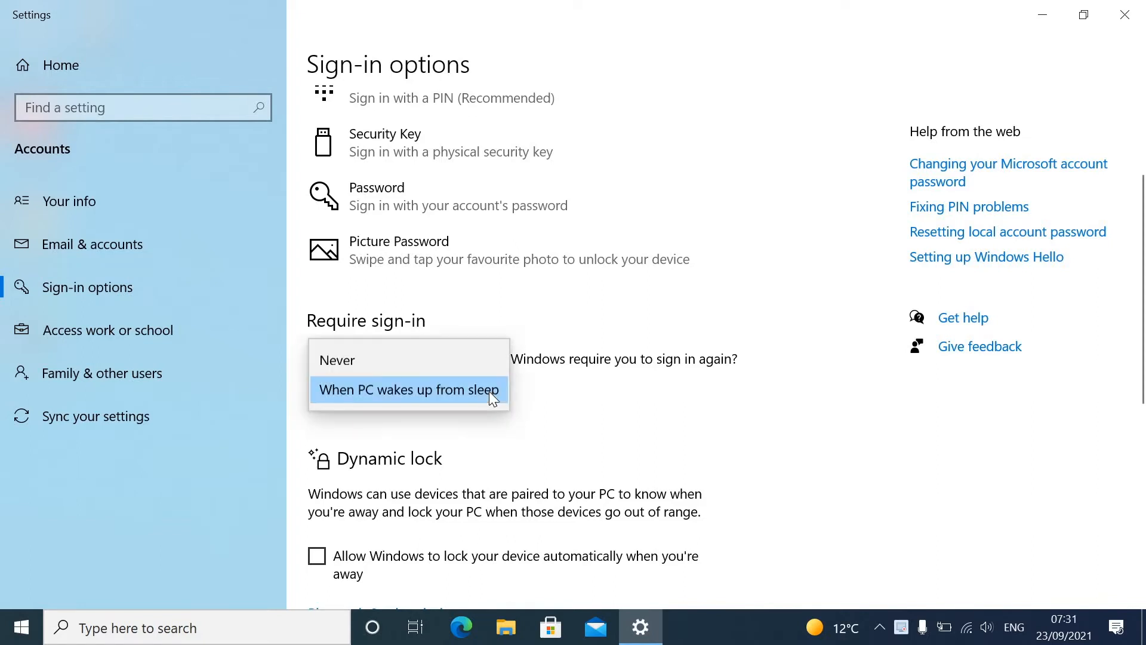
pyautogui.moveTo(445, 405)
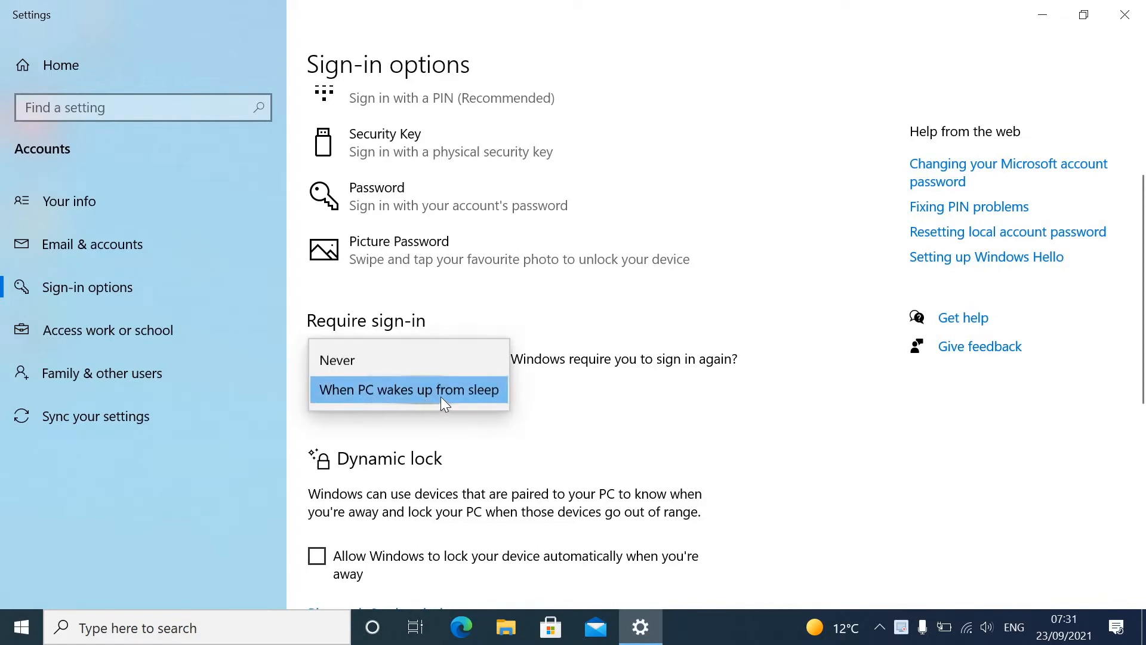
pyautogui.moveTo(468, 406)
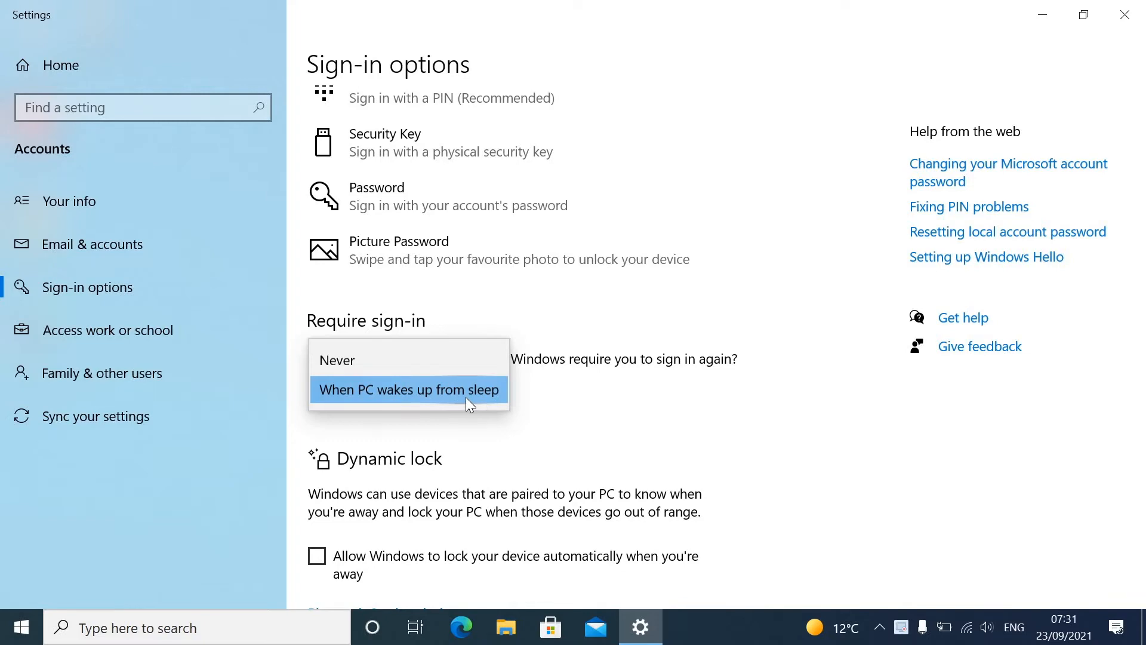
pyautogui.moveTo(398, 364)
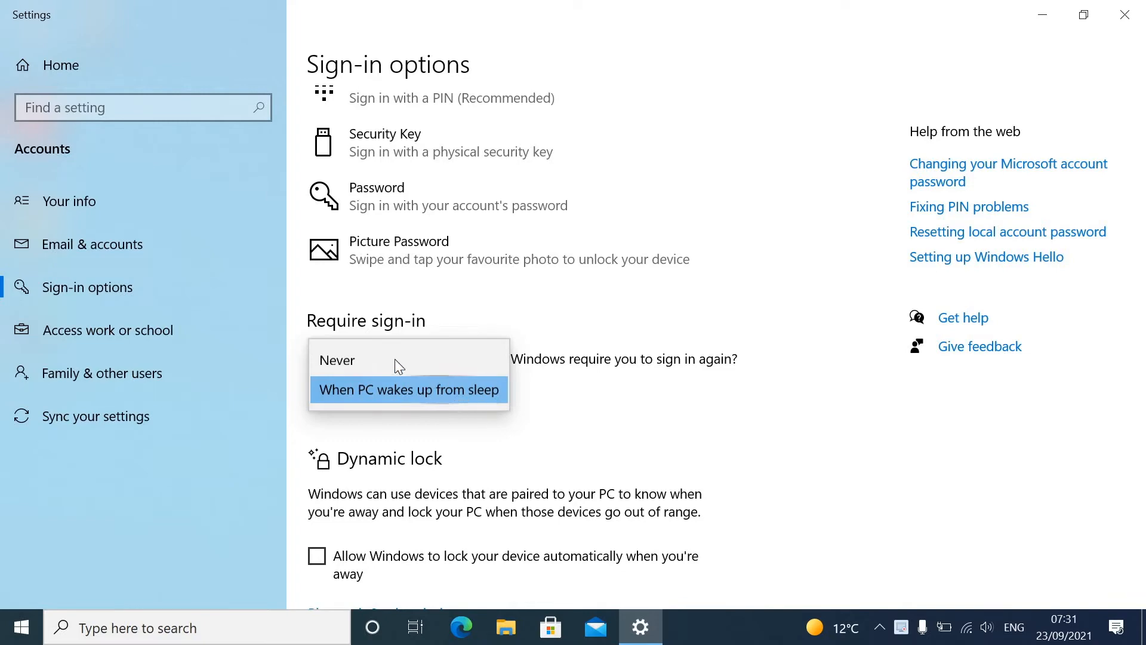
# - Set Require sign-in to Never and close the Settings window
pyautogui.click(337, 359)
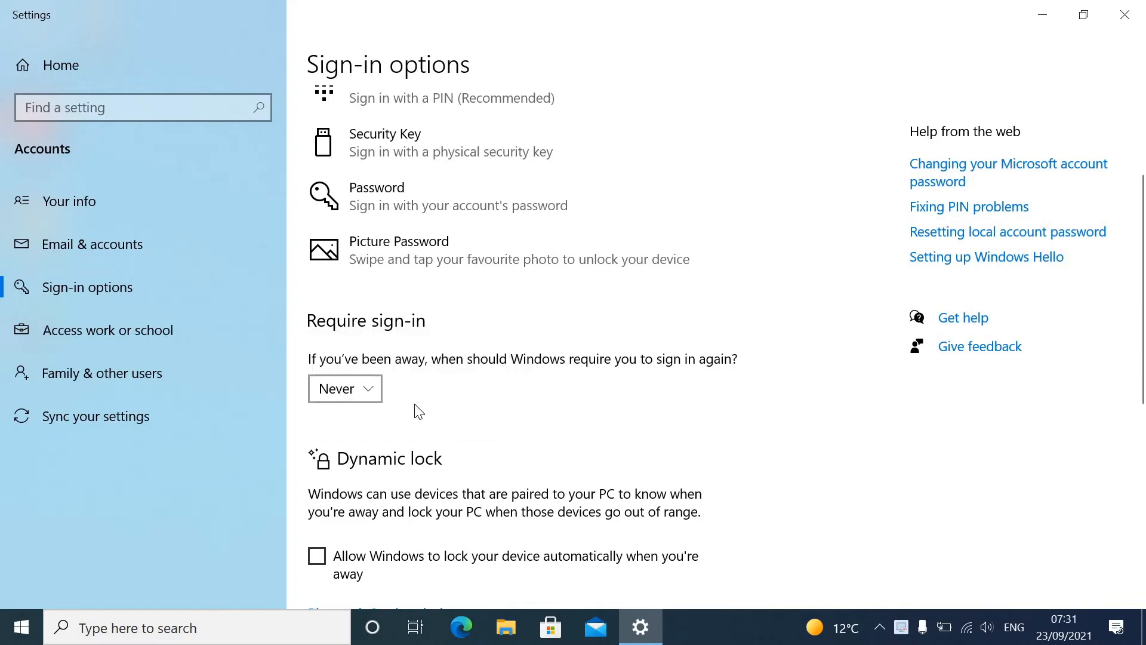
pyautogui.scroll(-3)
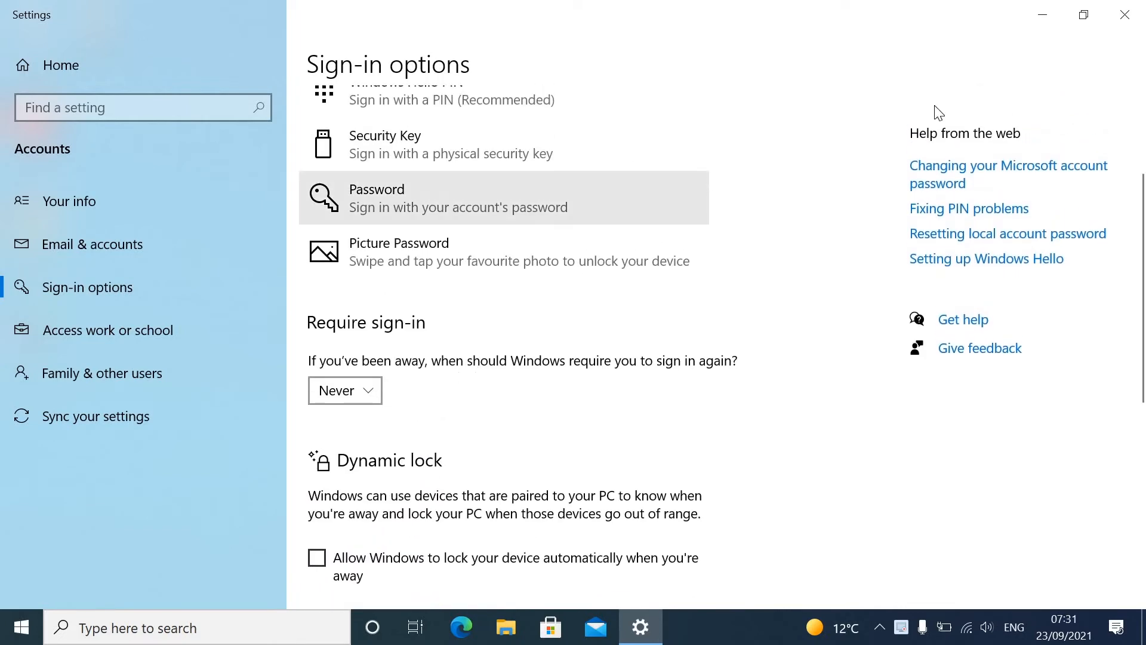
pyautogui.click(1124, 14)
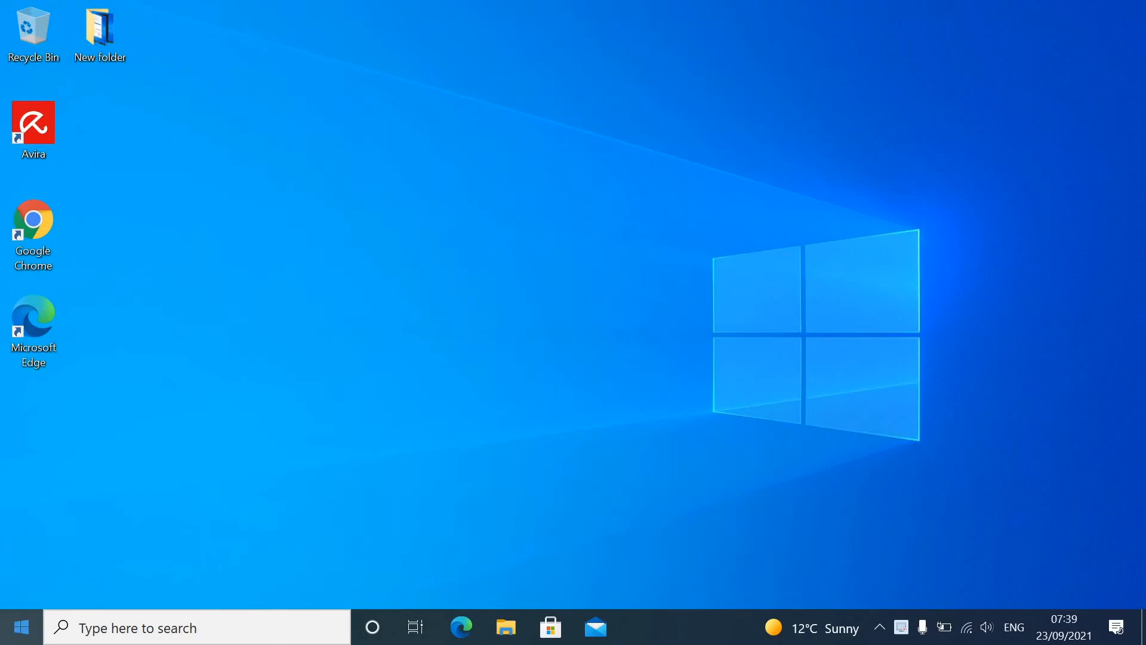
# - Restart the PC from the Start menu's Power options
pyautogui.click(21, 627)
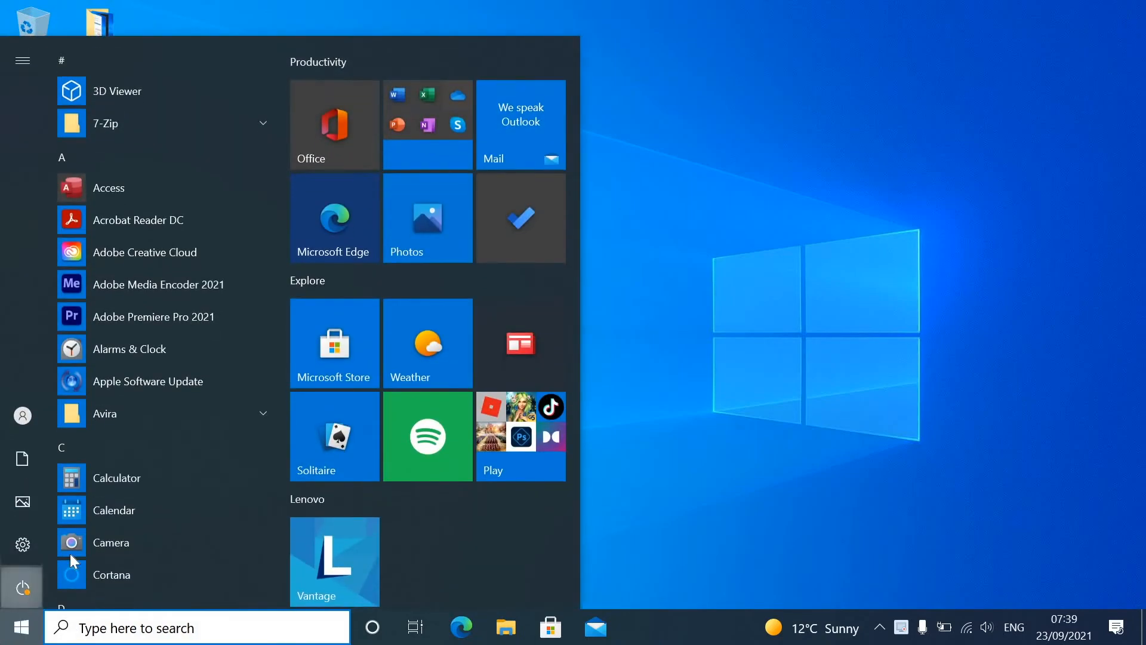
pyautogui.click(21, 588)
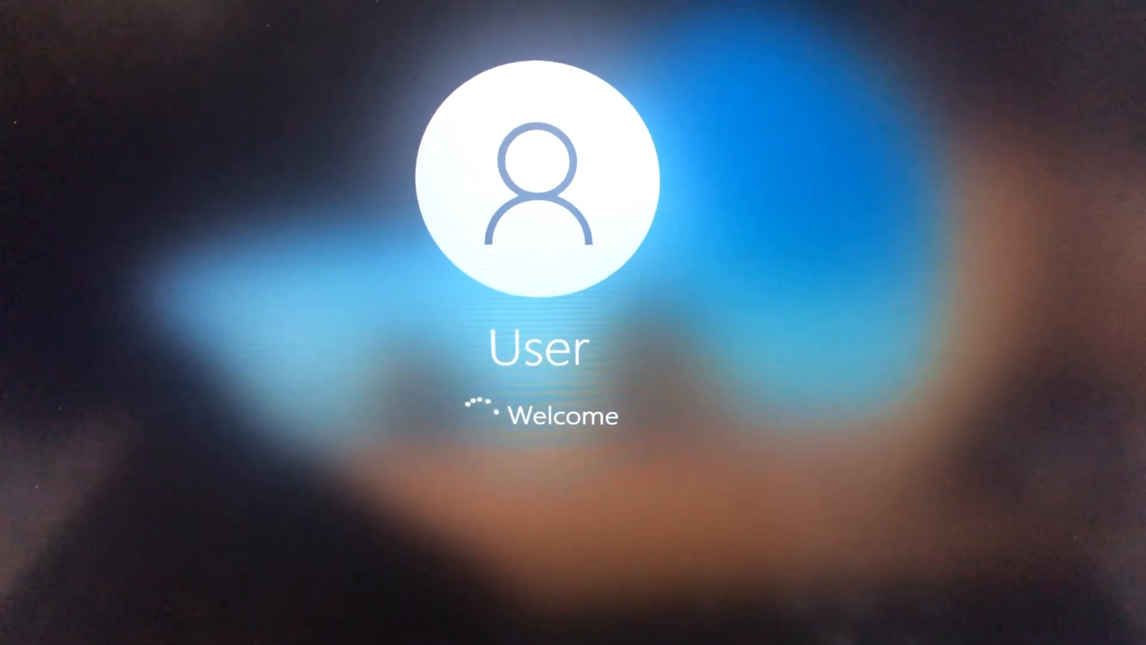